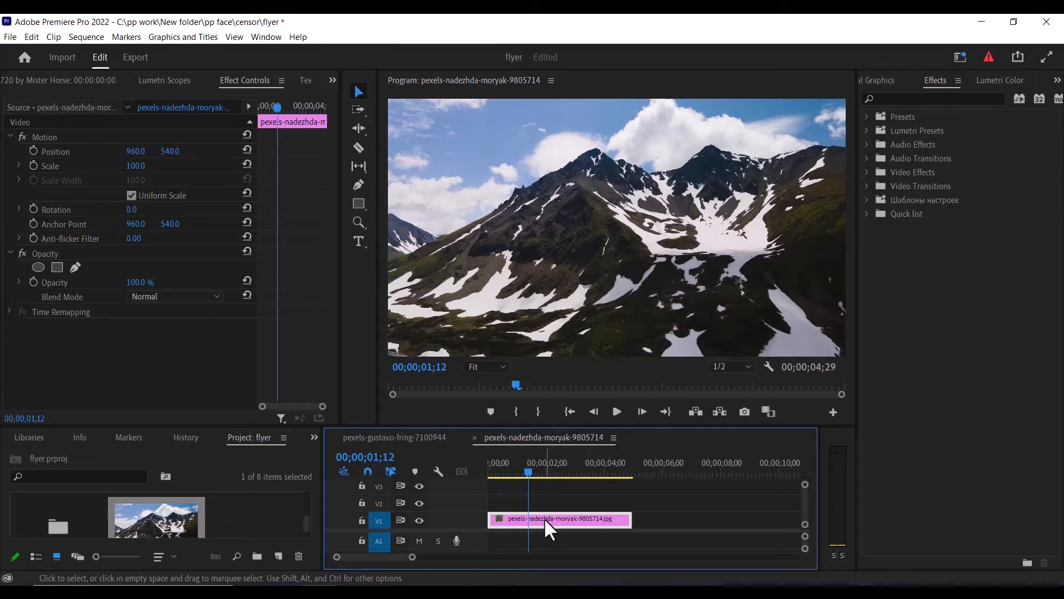
mouse_move(550, 526)
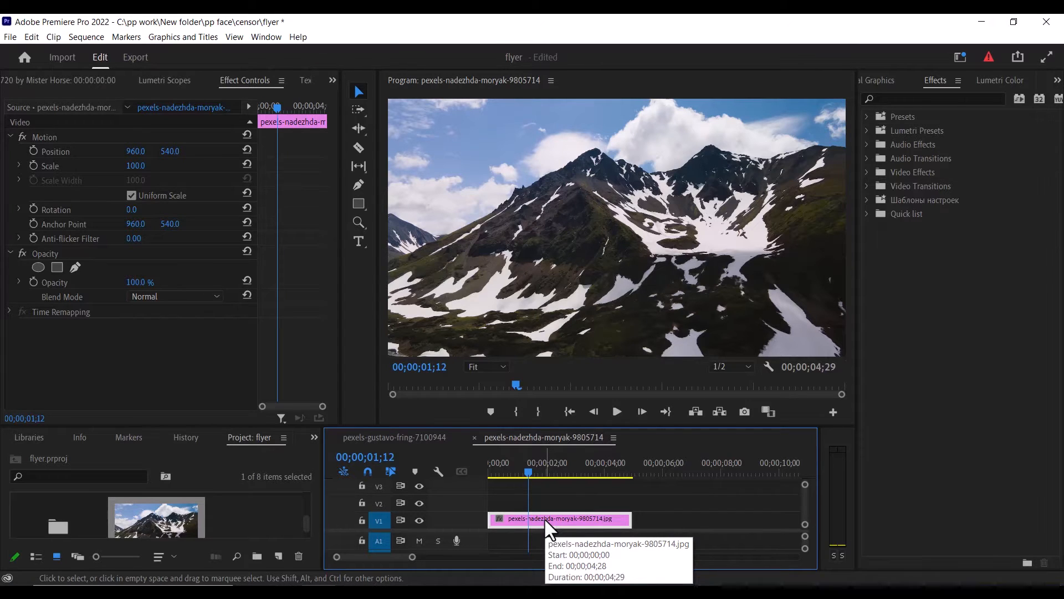
mouse_move(583, 492)
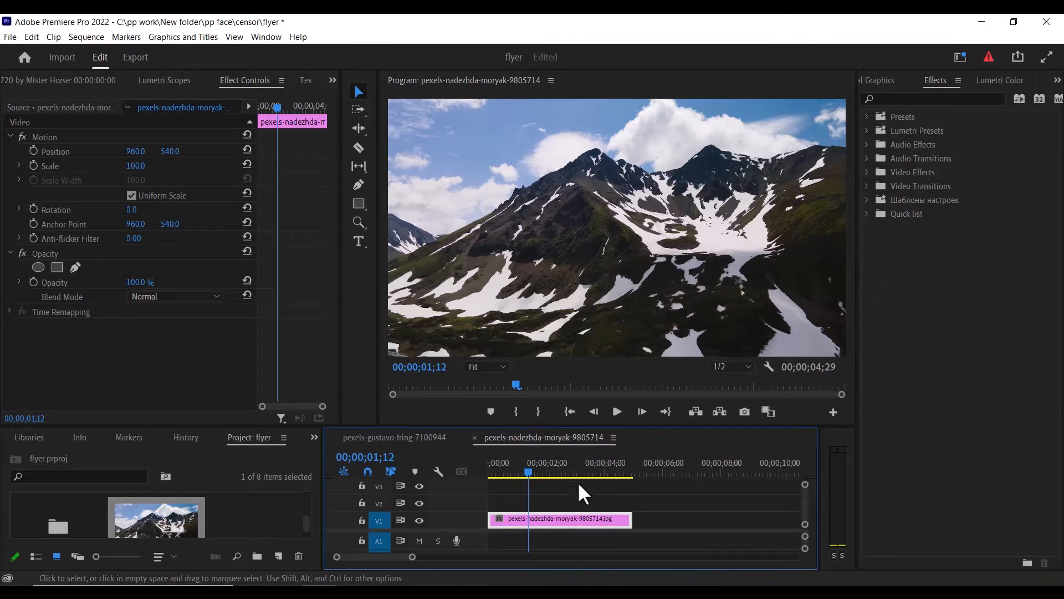
mouse_move(927, 98)
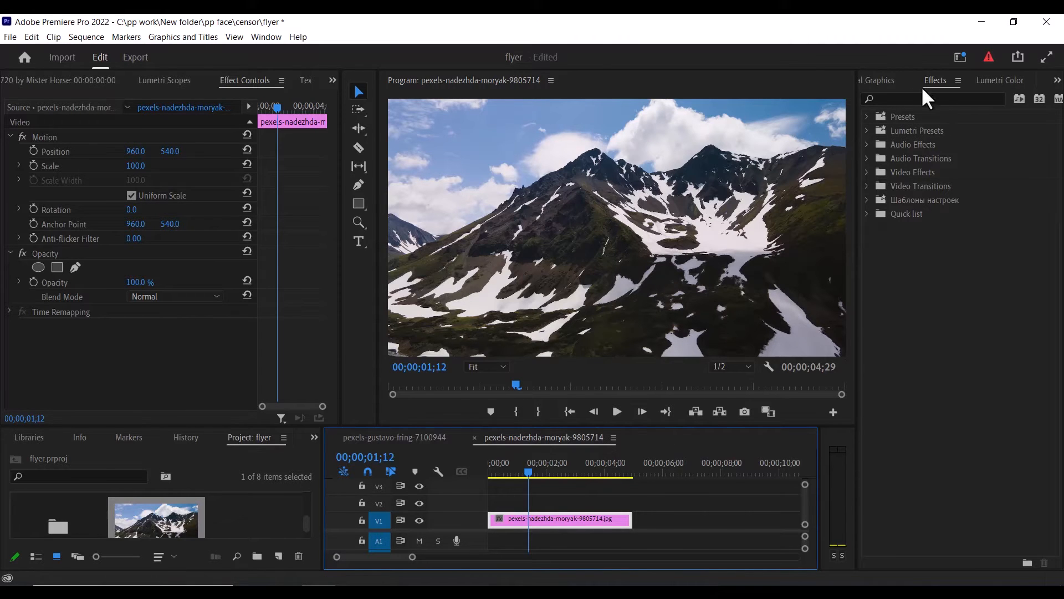
Find the Split transition via 'spli', apply it to the mountain clip's start, and preview it.
type("spli")
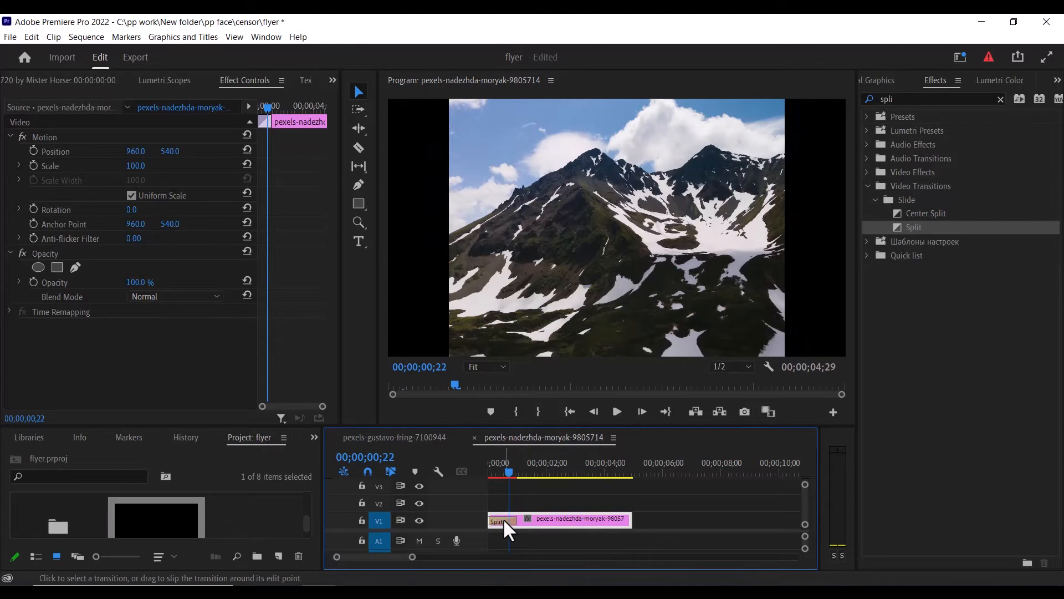
left_click(501, 520)
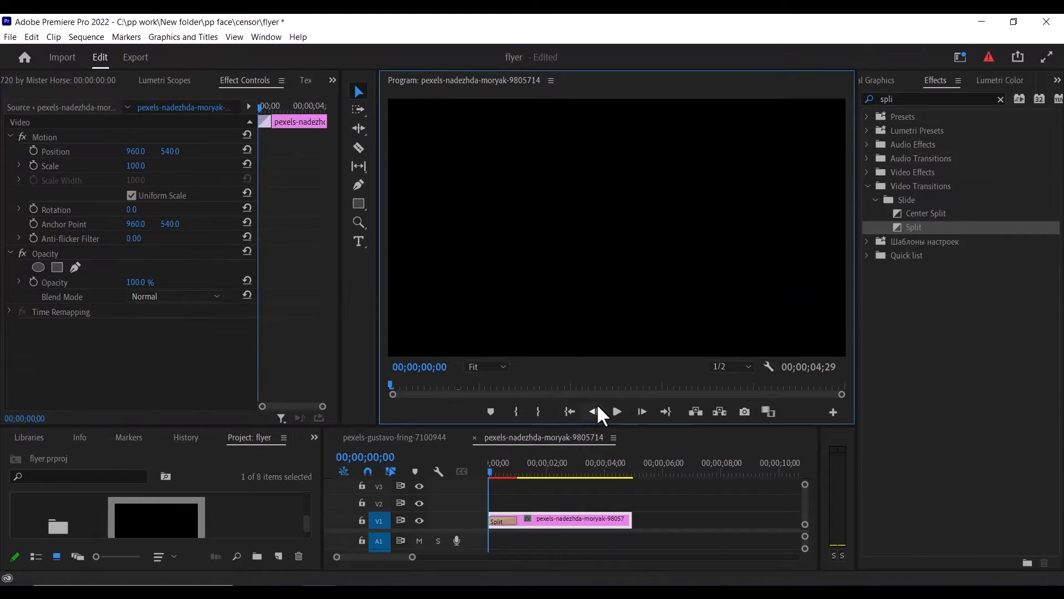
left_click(616, 411)
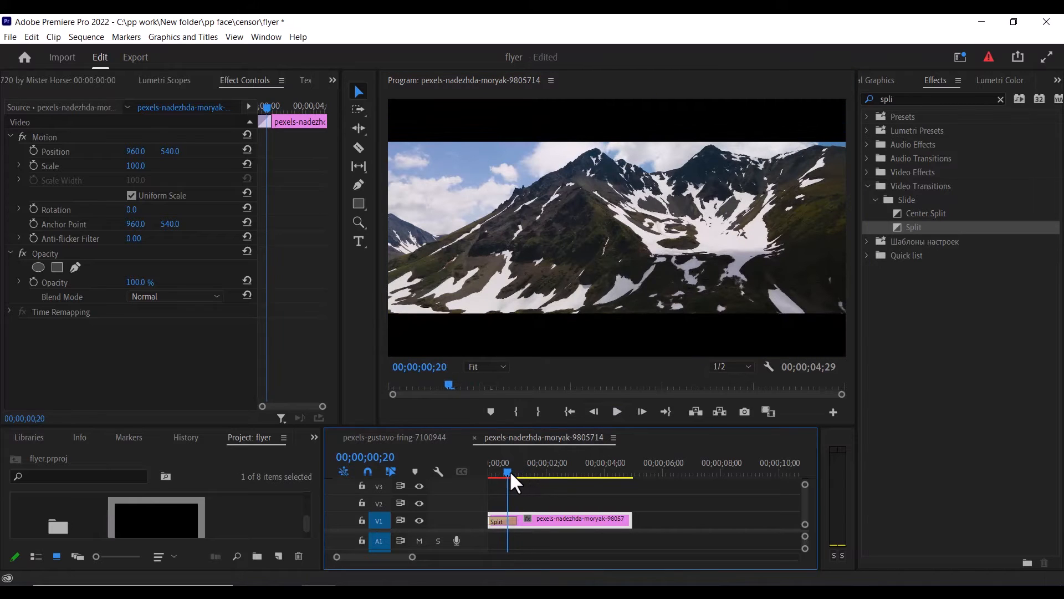
Set the opening Split transition's Border Width to 25 and its Border Color to white.
left_click(498, 521)
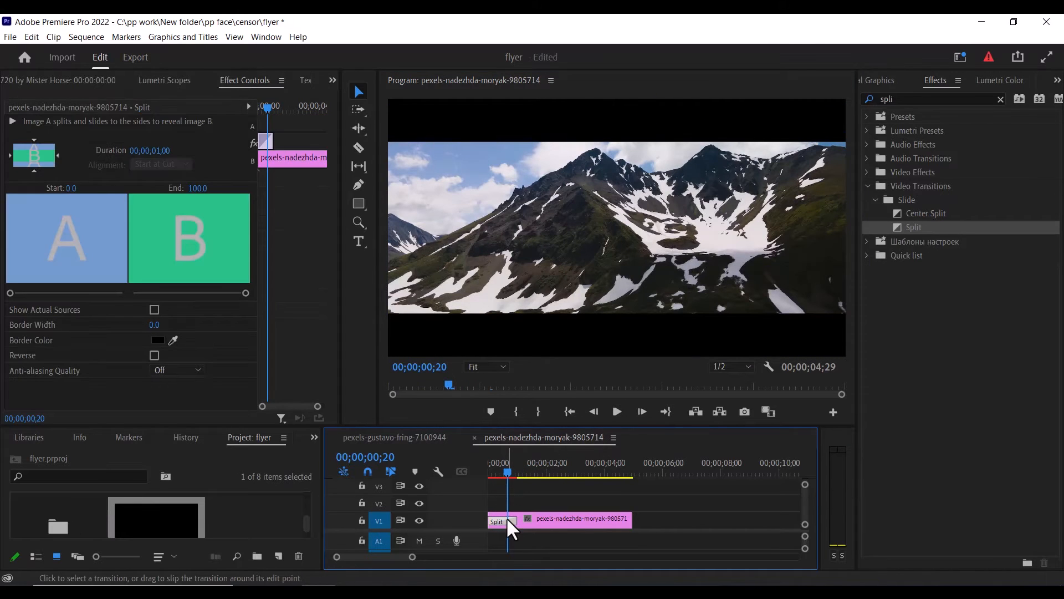
mouse_move(315, 338)
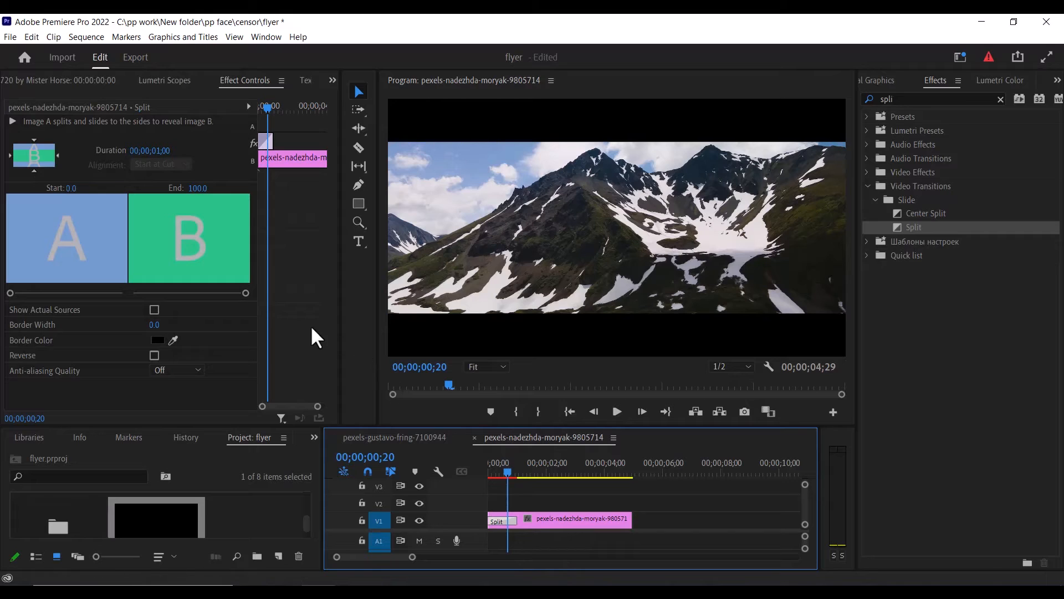
mouse_move(133, 333)
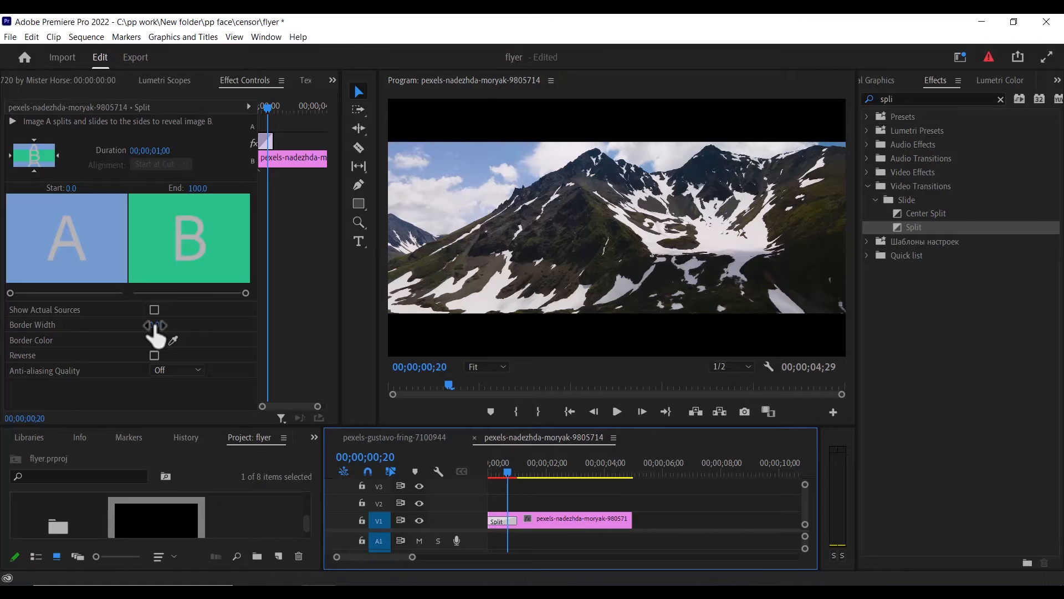
left_click(158, 324)
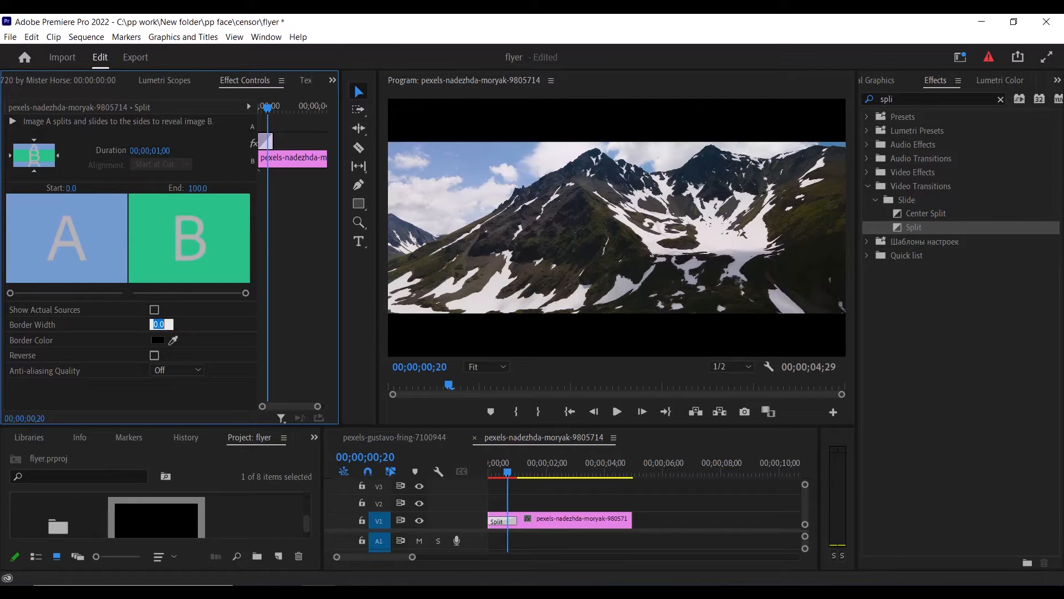
type("25")
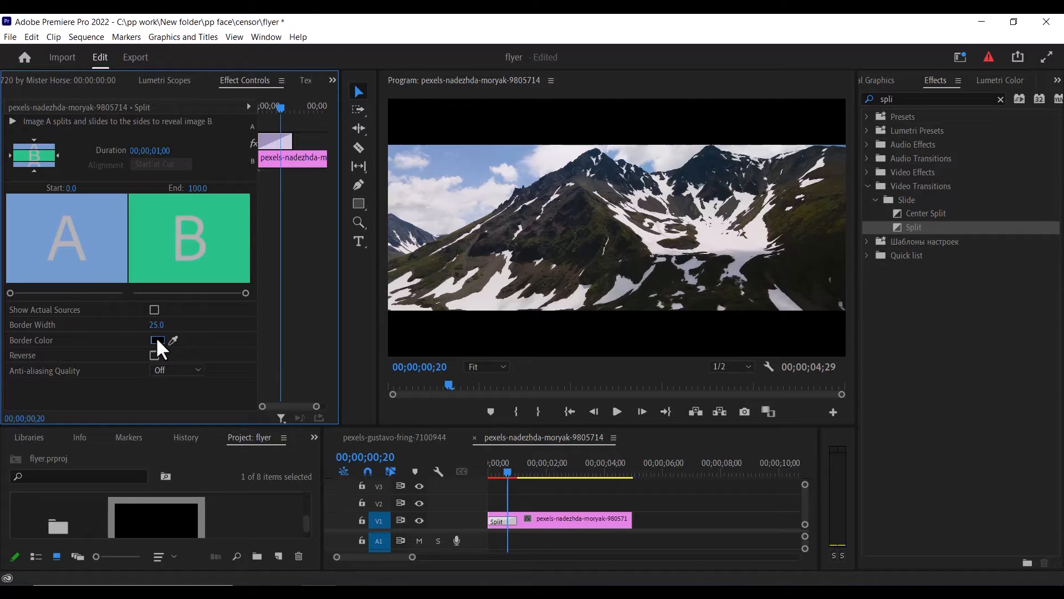
left_click(157, 341)
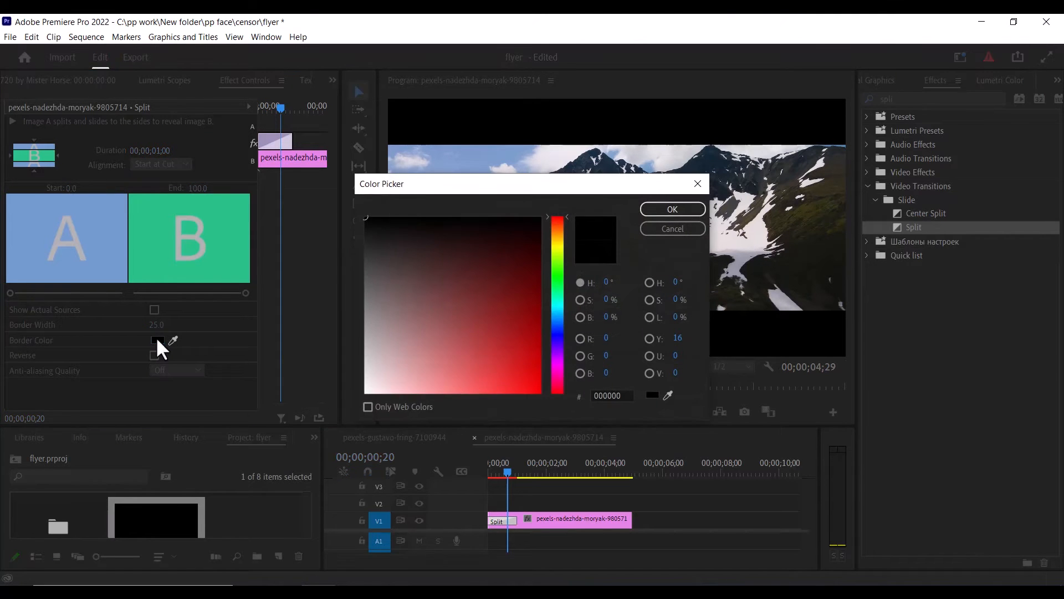
left_click(366, 391)
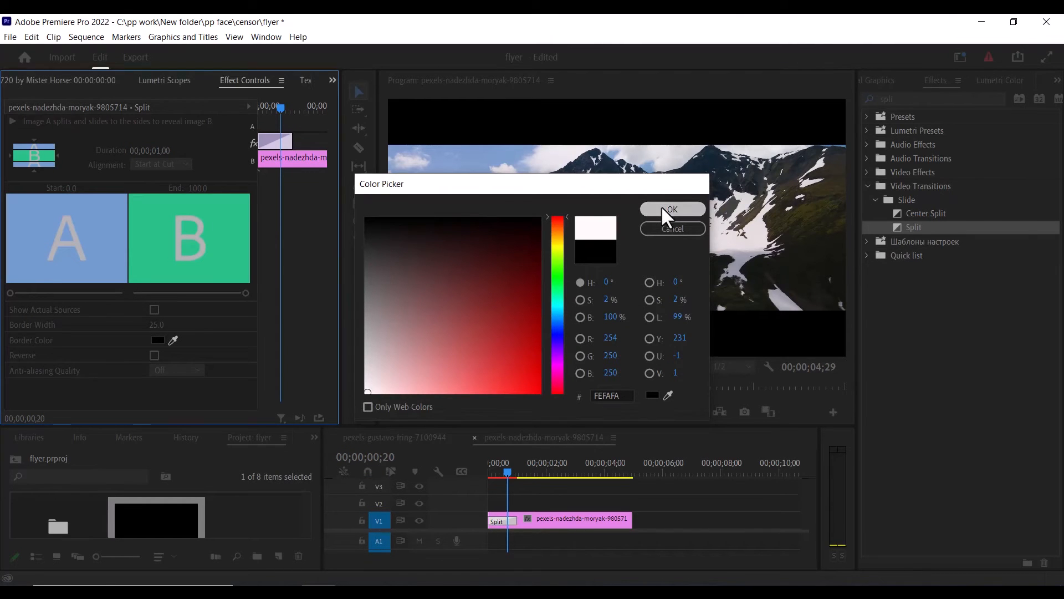
left_click(671, 209)
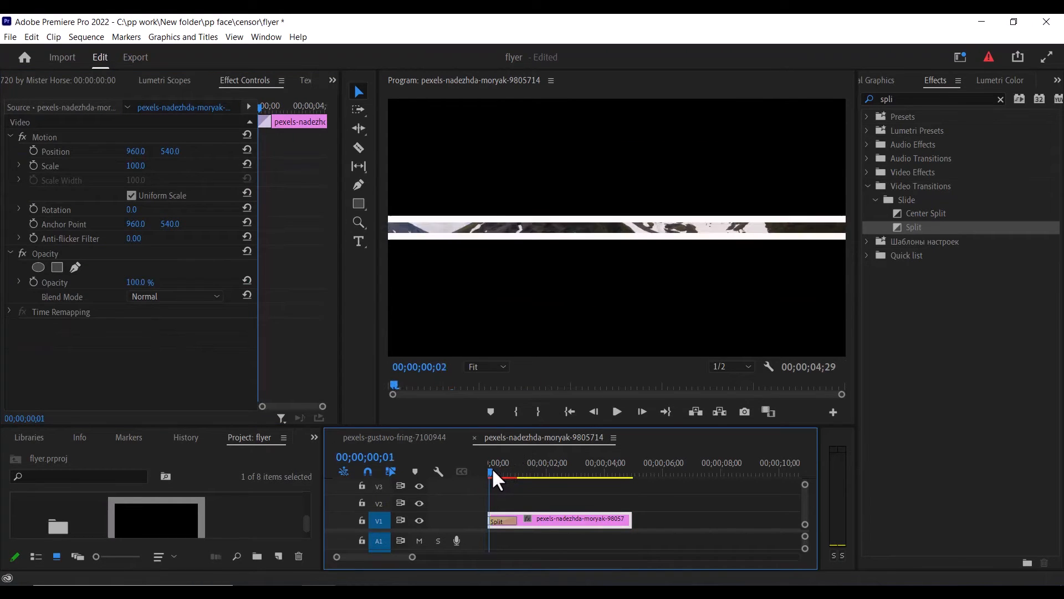
left_click_drag(494, 473, 511, 473)
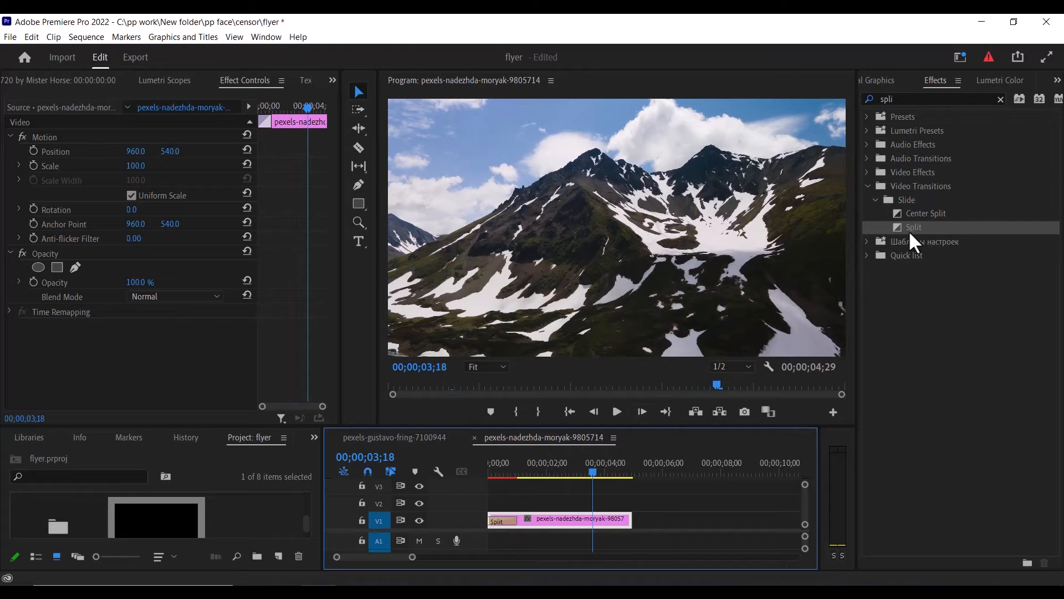
Place a Split transition at the clip's end, turn on Reverse, set south-to-north direction.
left_click_drag(914, 226, 632, 519)
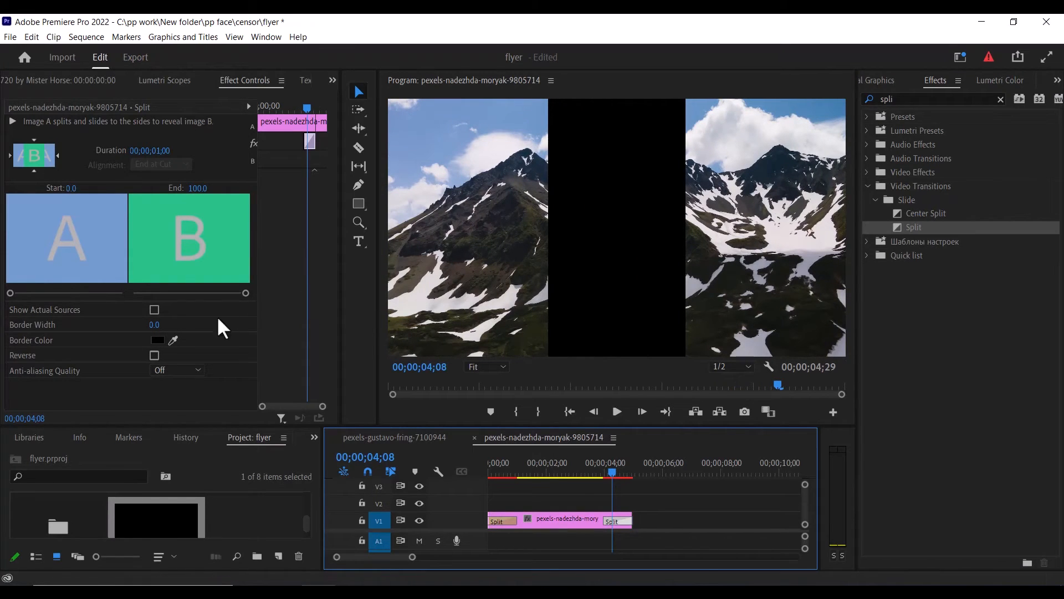
left_click(154, 355)
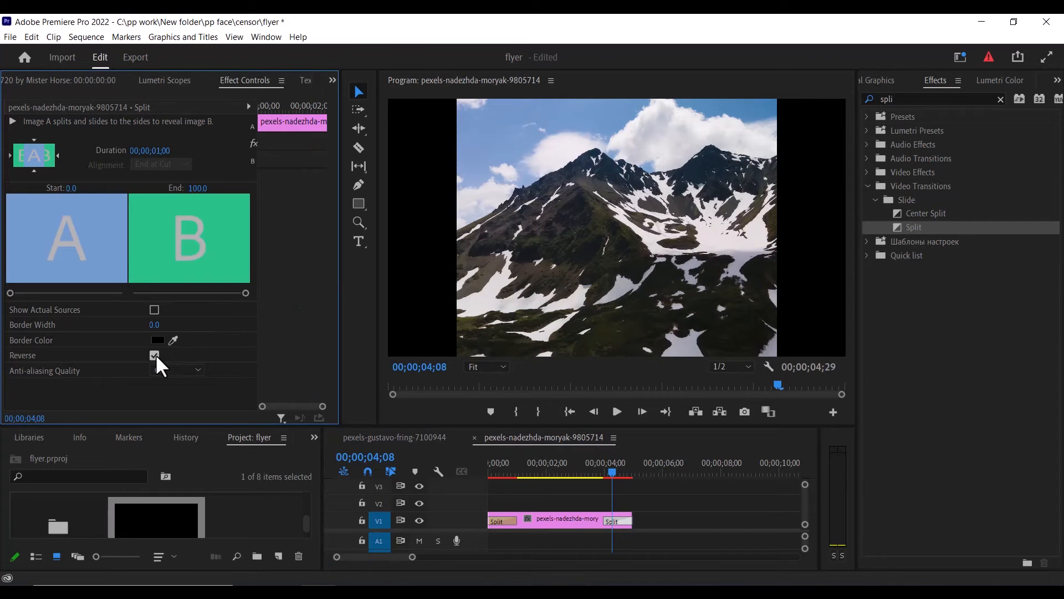
left_click(154, 355)
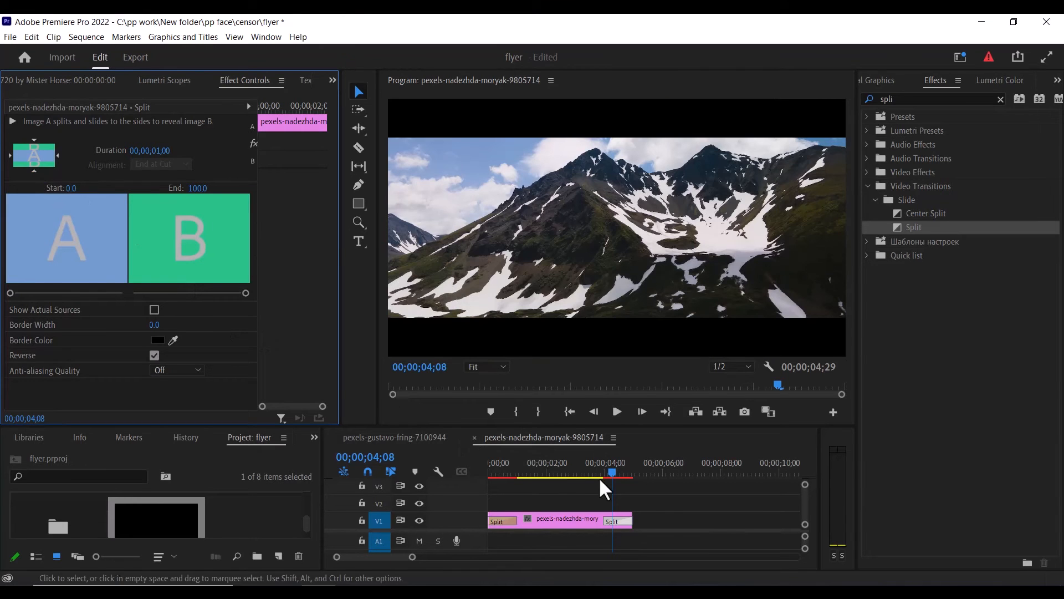
Set the closing Split transition's Border Width to 25 and its Border Color to white.
left_click(543, 521)
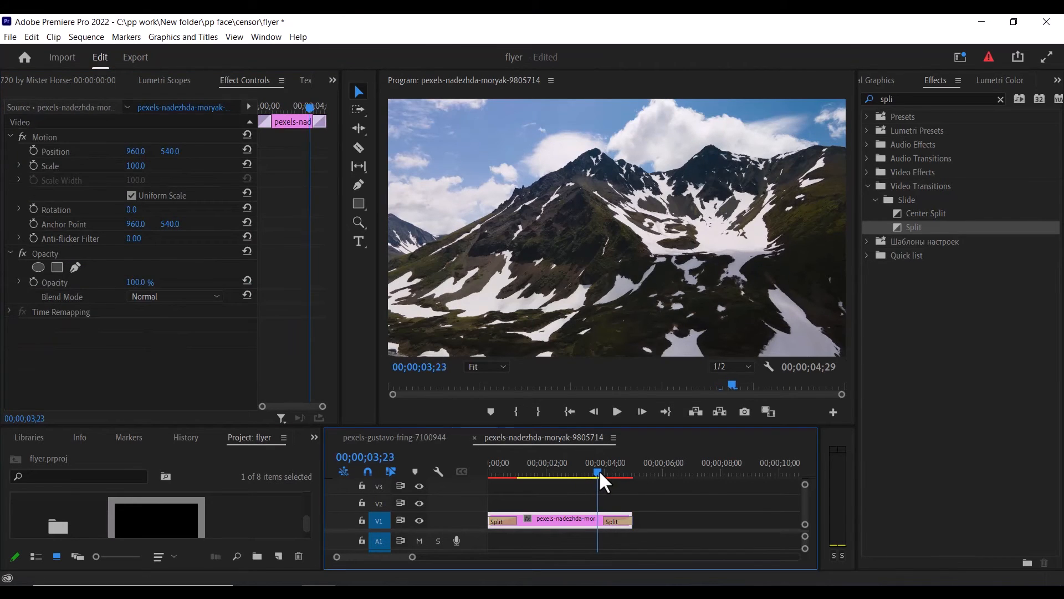
left_click(614, 473)
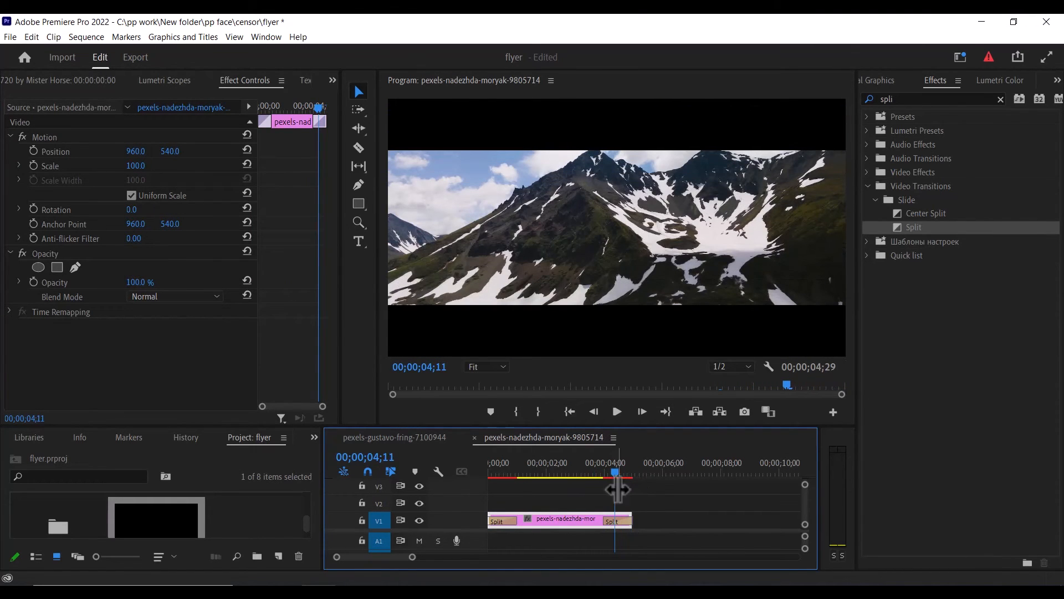
left_click(614, 520)
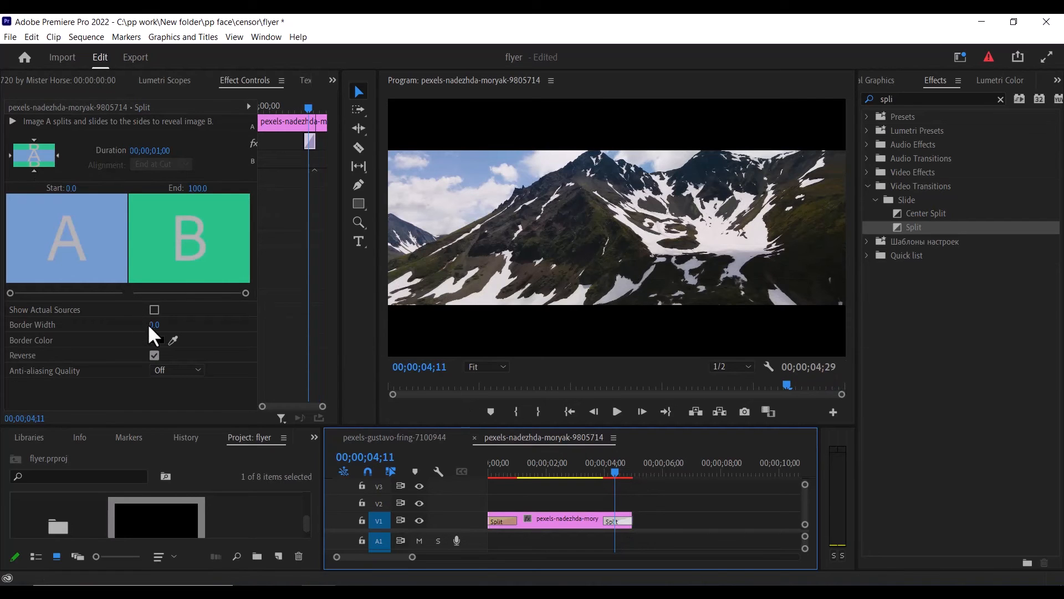
left_click(161, 324)
type("25")
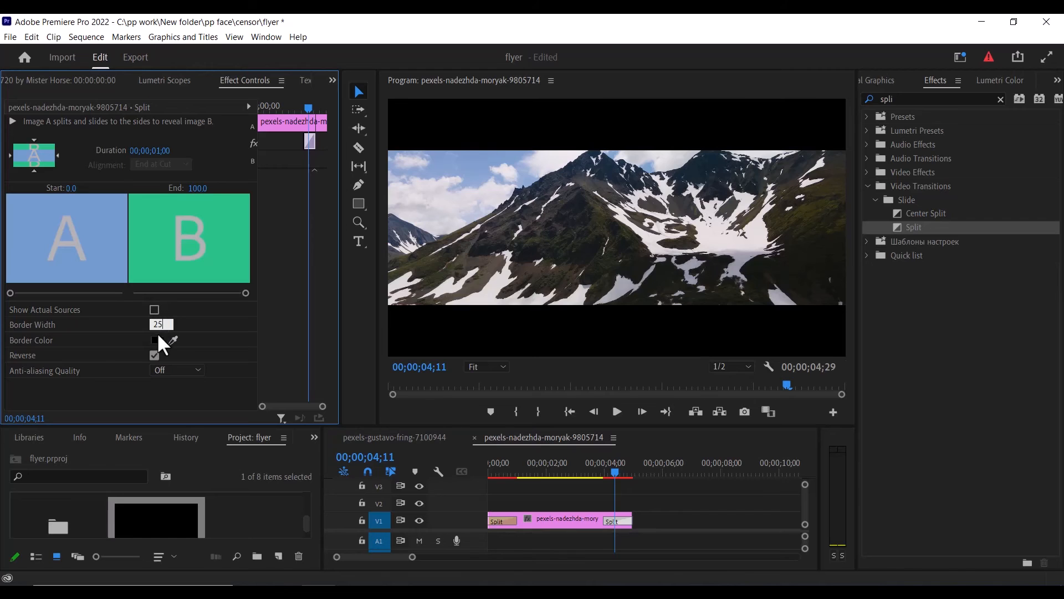
left_click(157, 340)
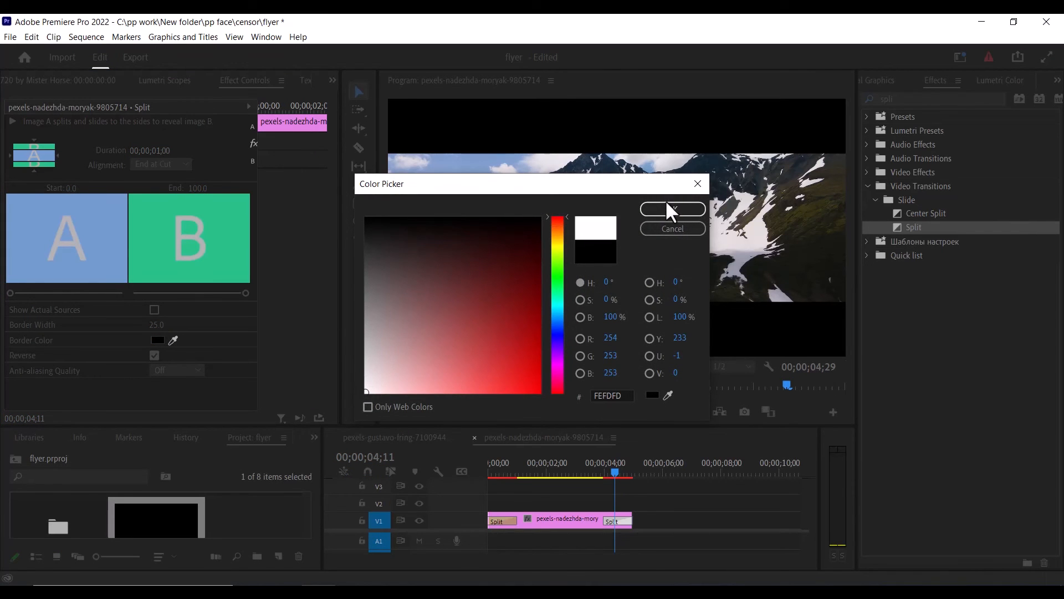
left_click(672, 209)
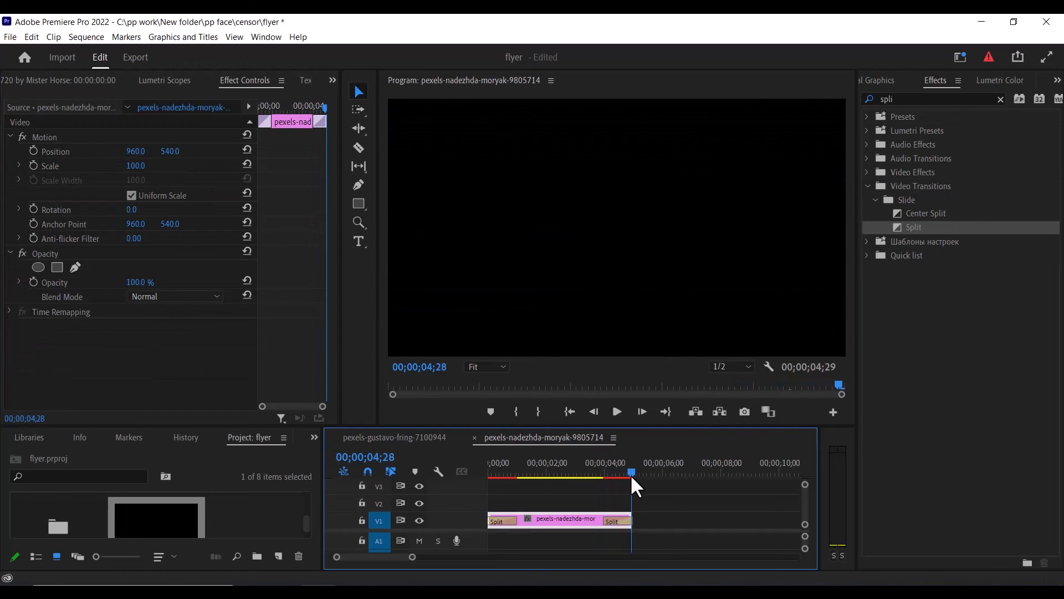
left_click(614, 520)
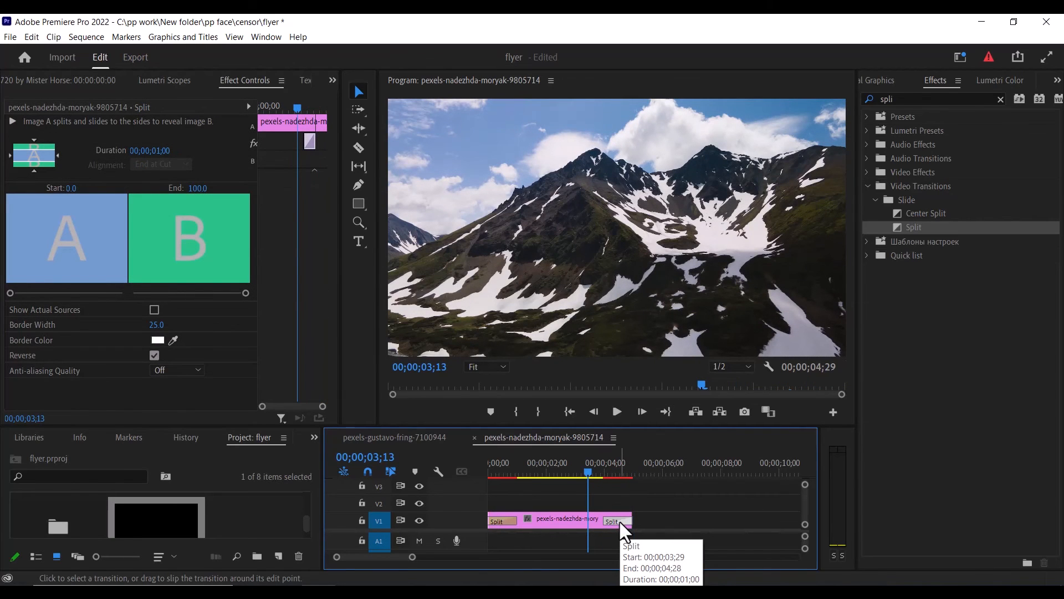
mouse_move(620, 530)
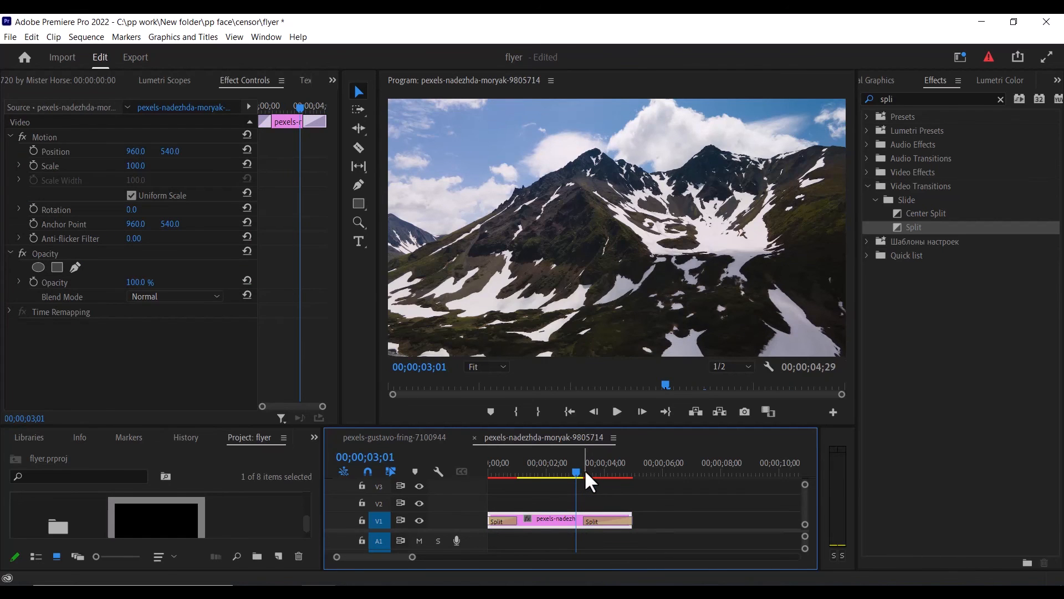
mouse_move(617, 434)
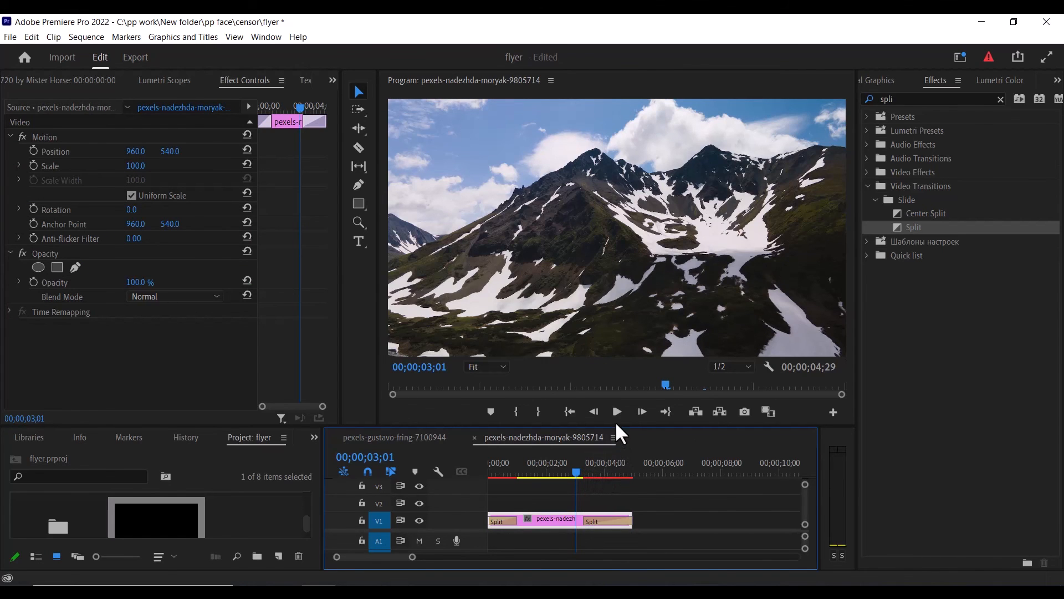
left_click(616, 411)
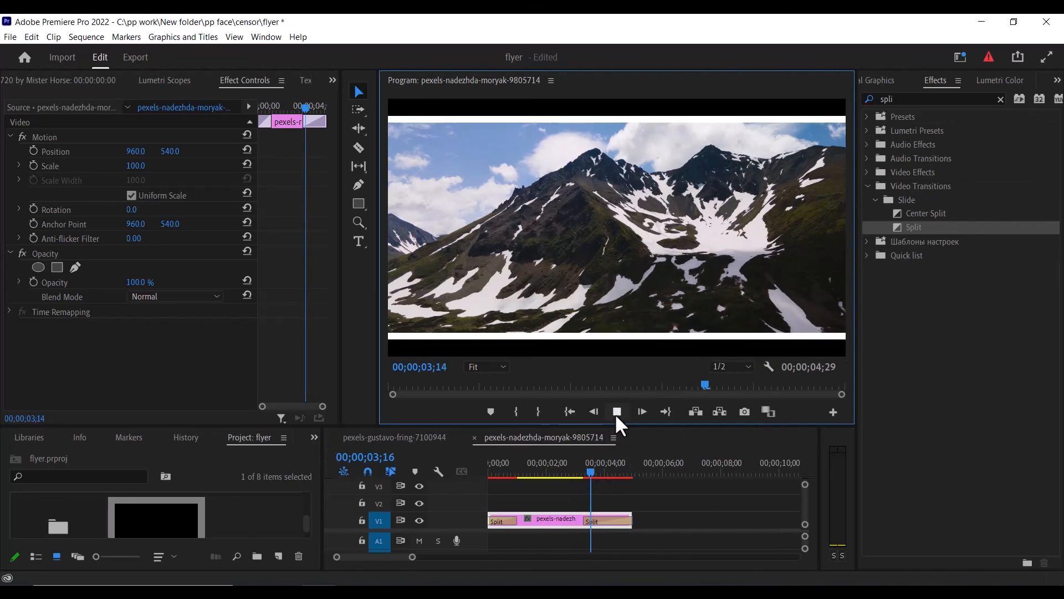
left_click(616, 411)
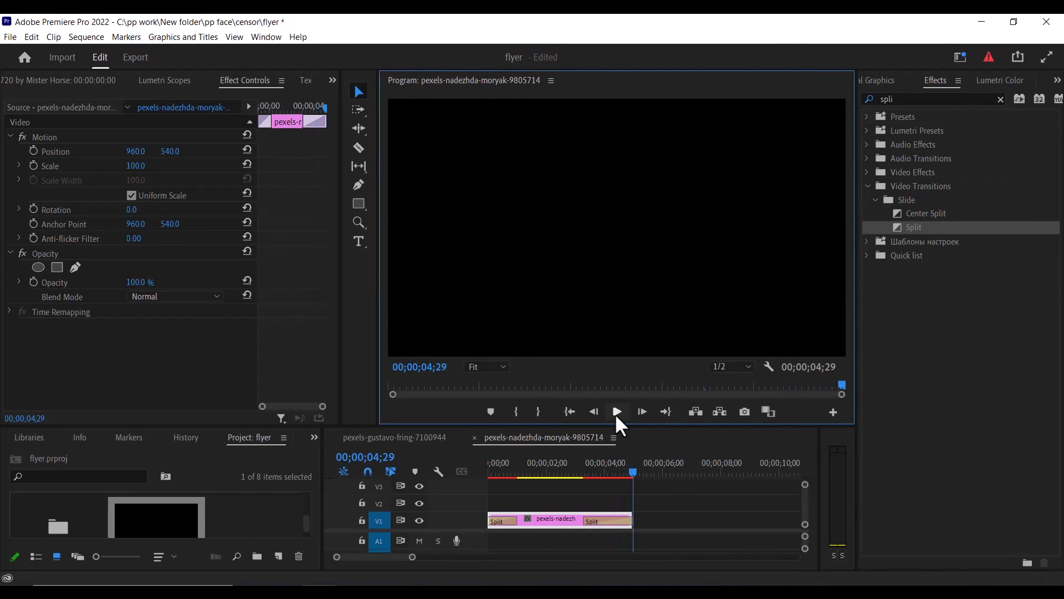